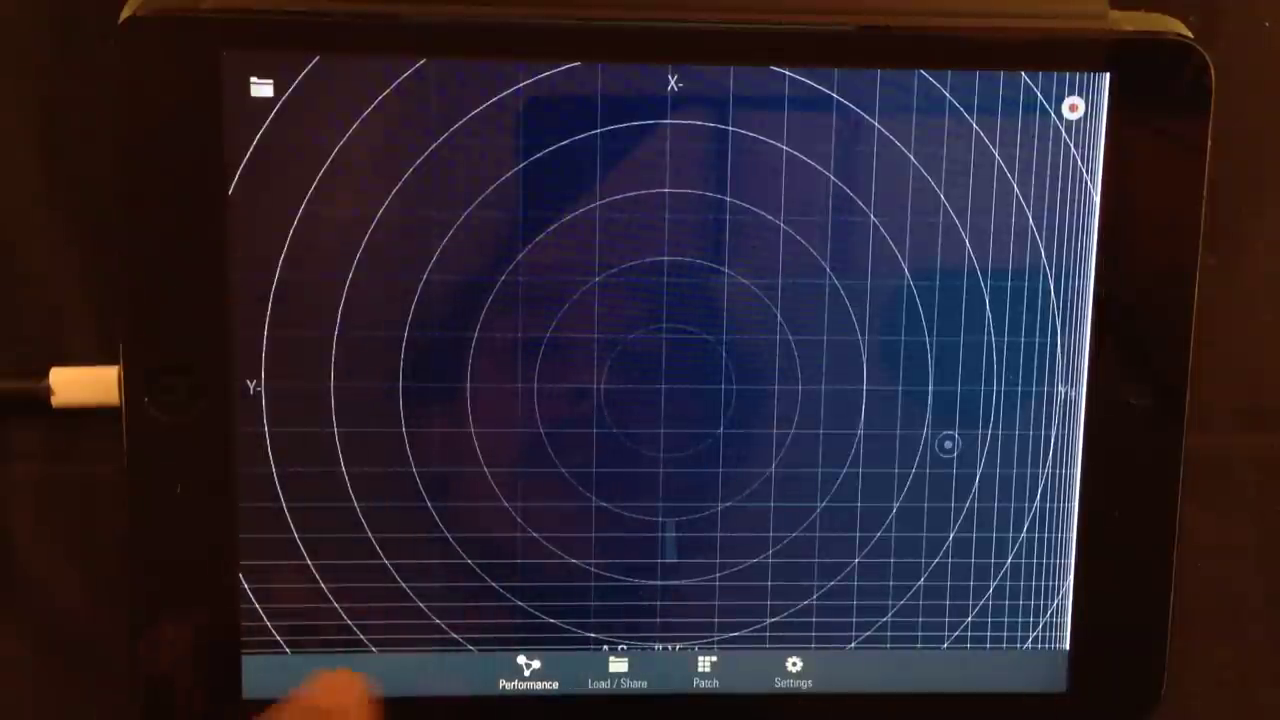
- Play the loaded patch on the XY pad, then view A Small Victory in the patch library
drag(947, 446, 807, 546)
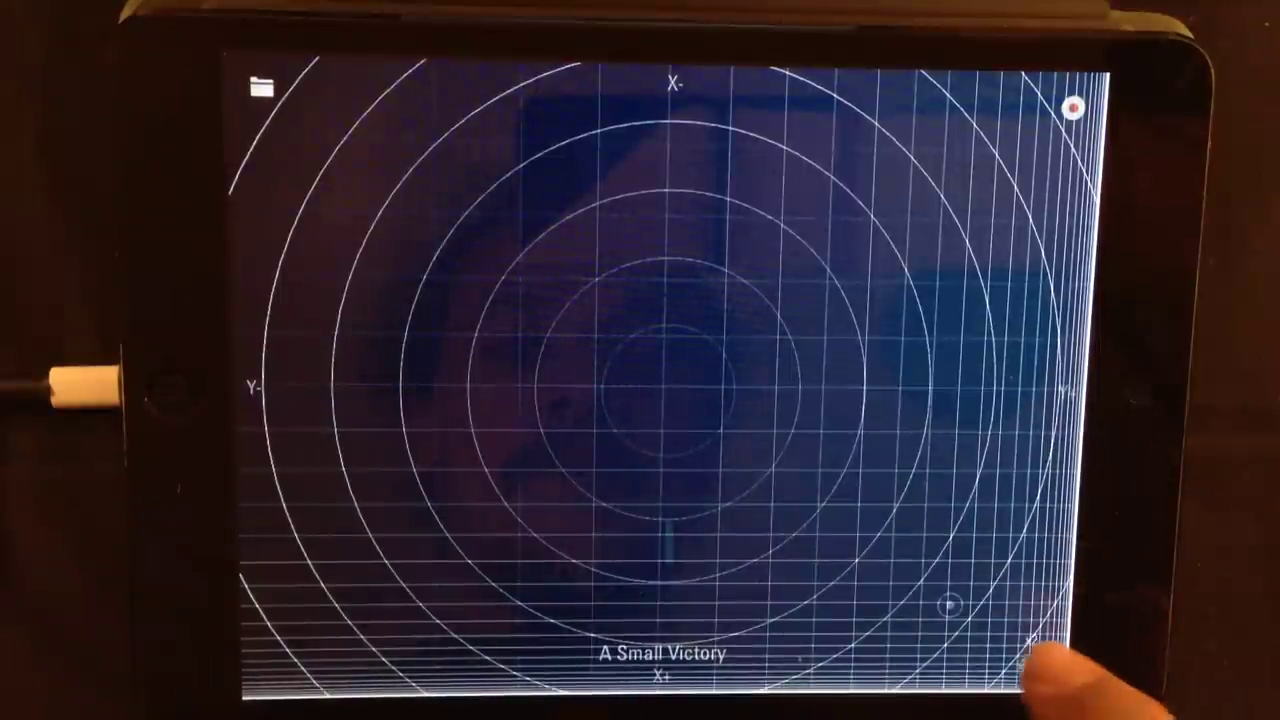
click(1030, 650)
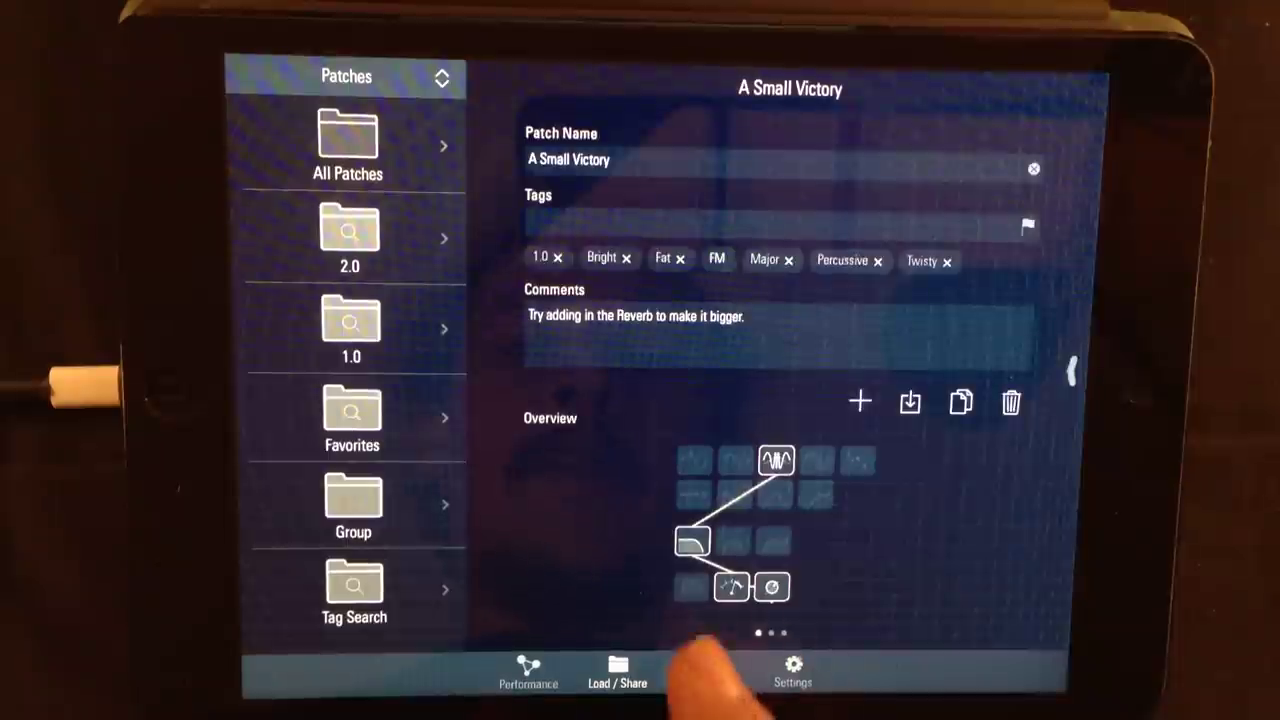
click(792, 670)
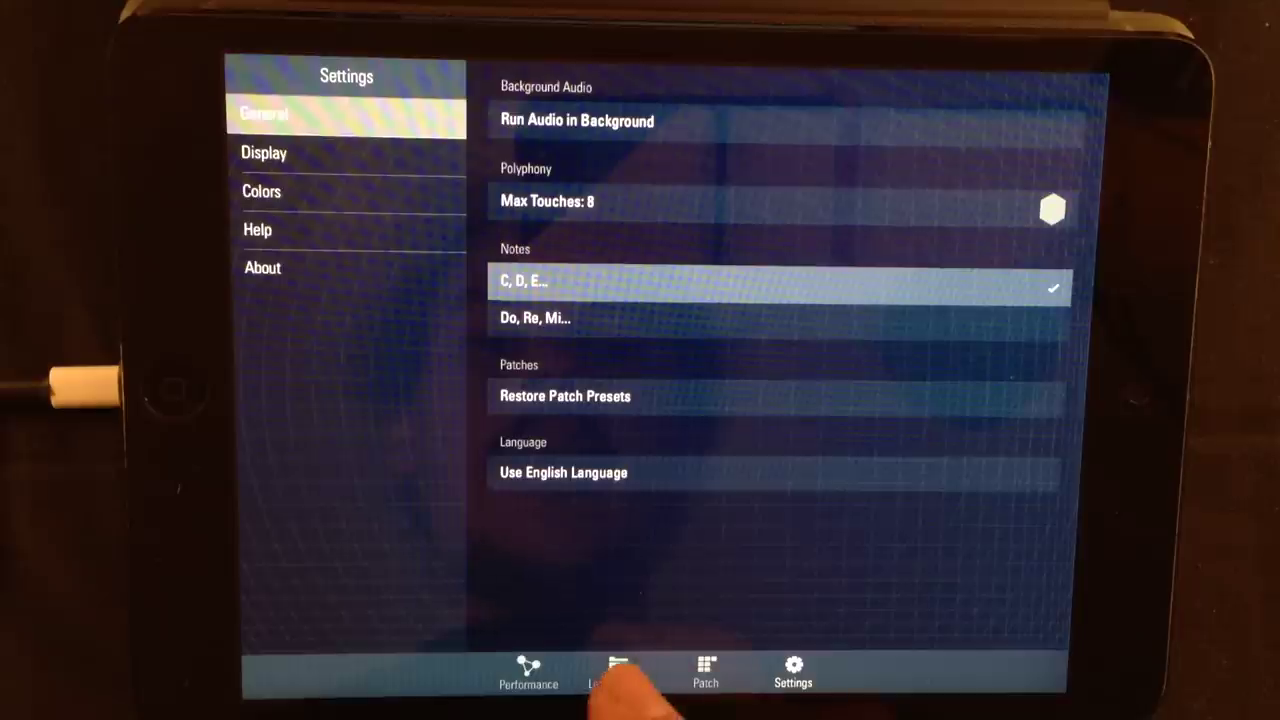
click(617, 670)
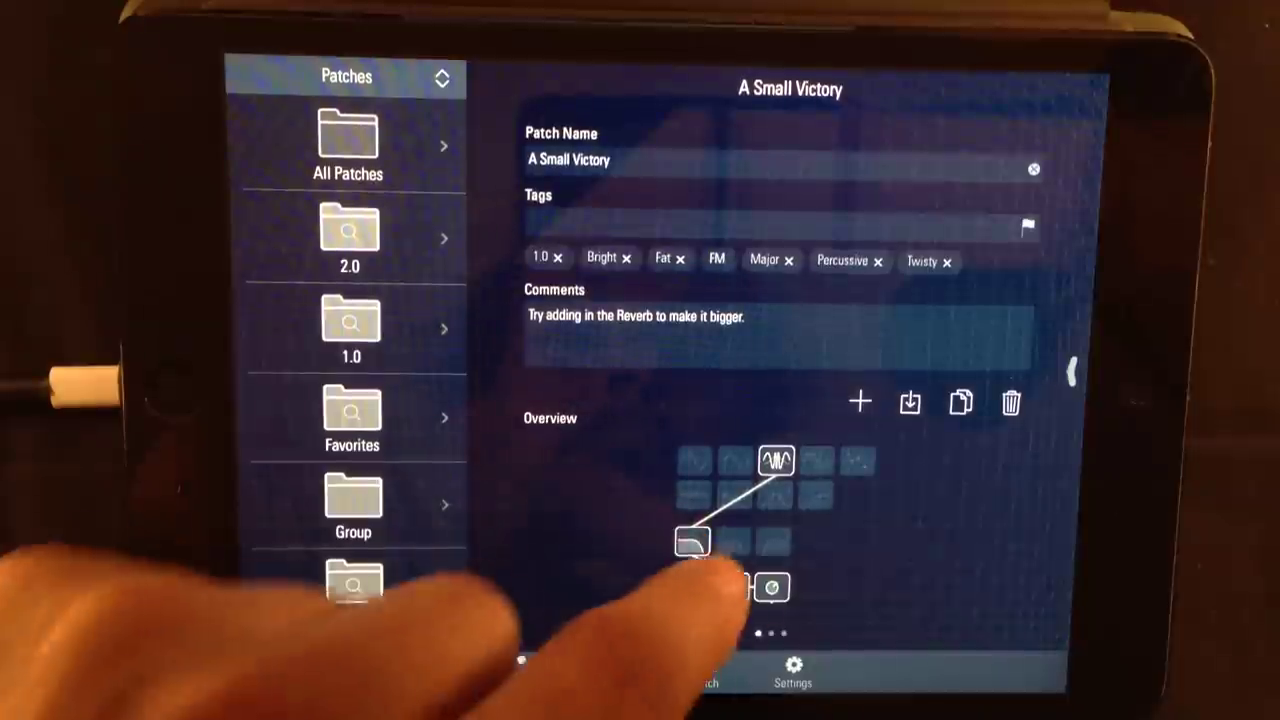
click(960, 402)
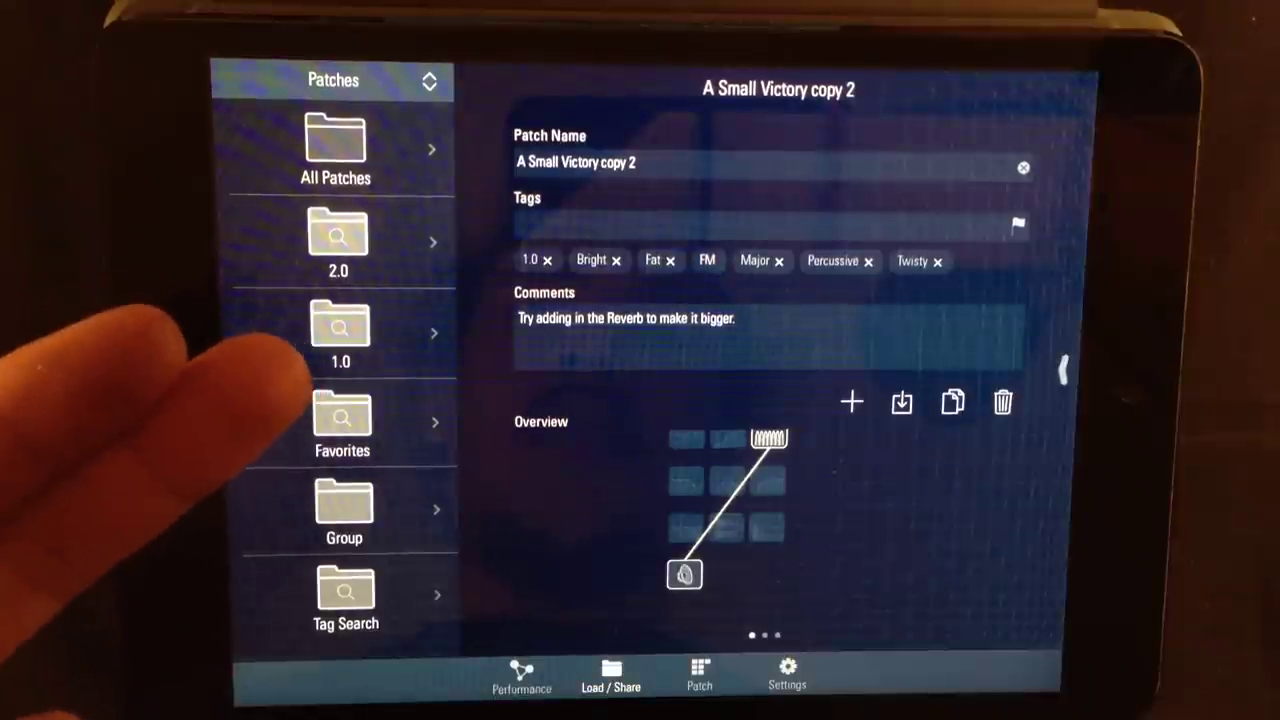
mouse_move(300, 400)
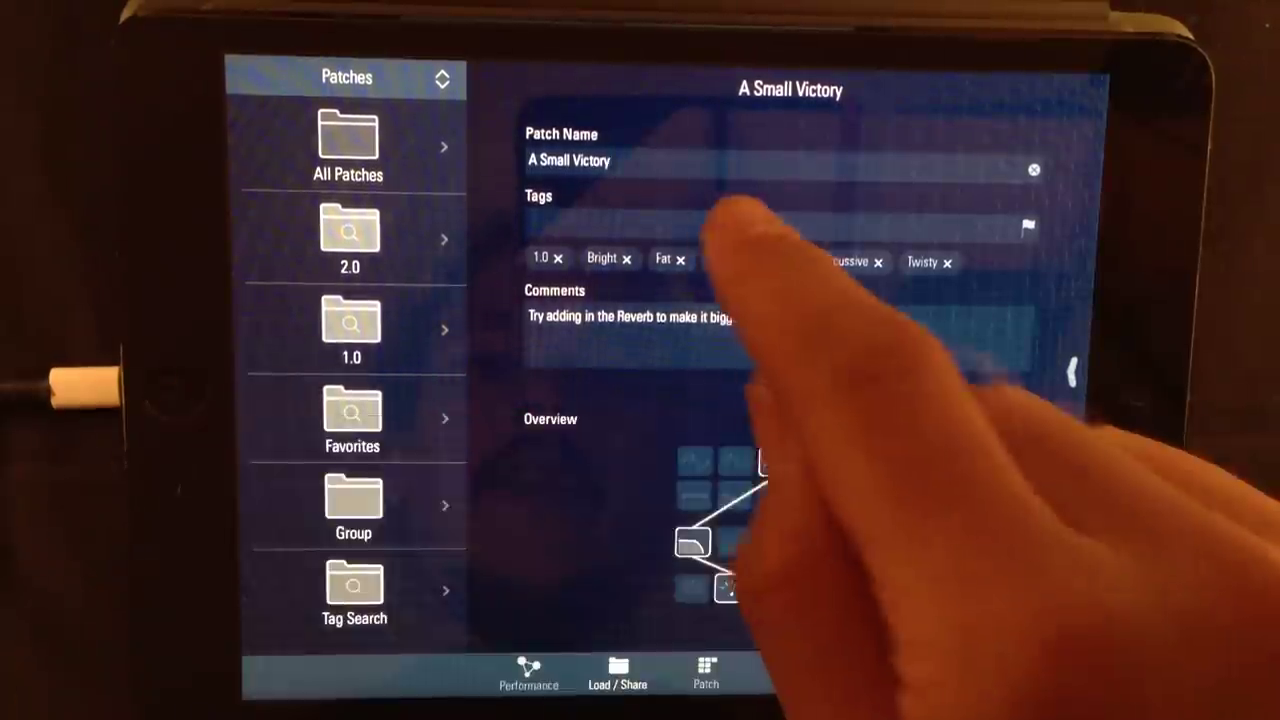
click(770, 222)
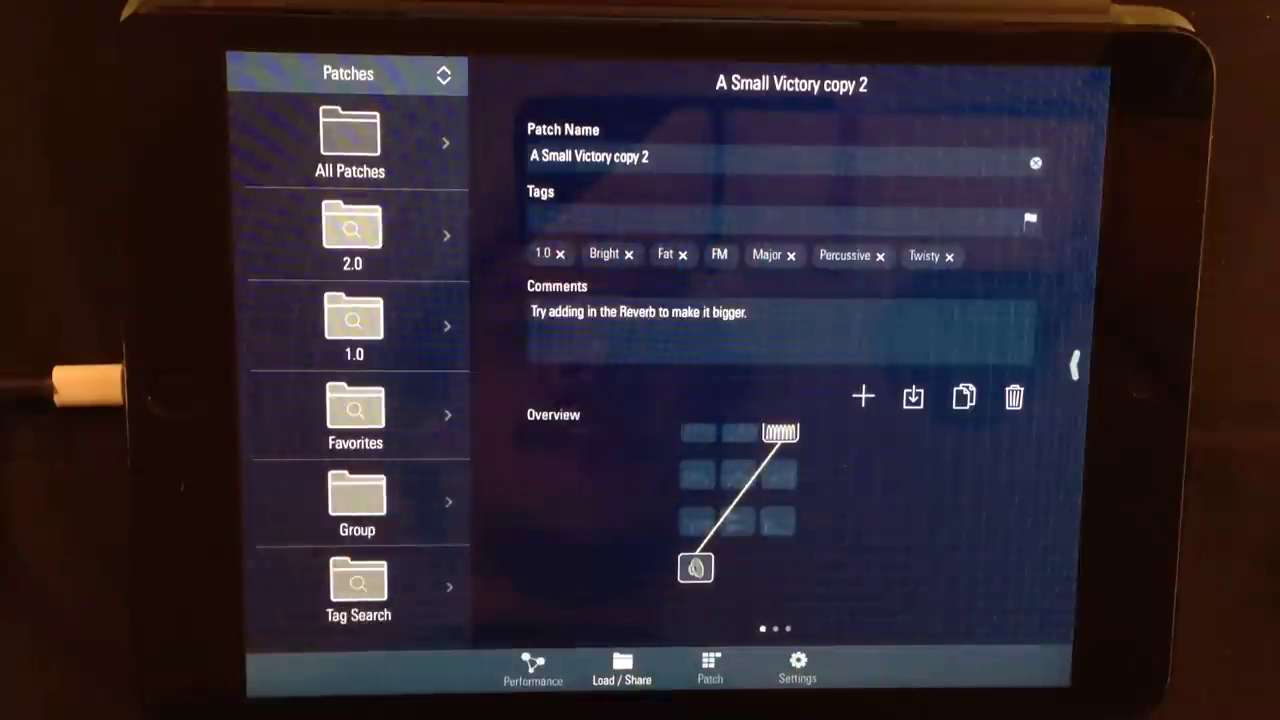
click(1030, 220)
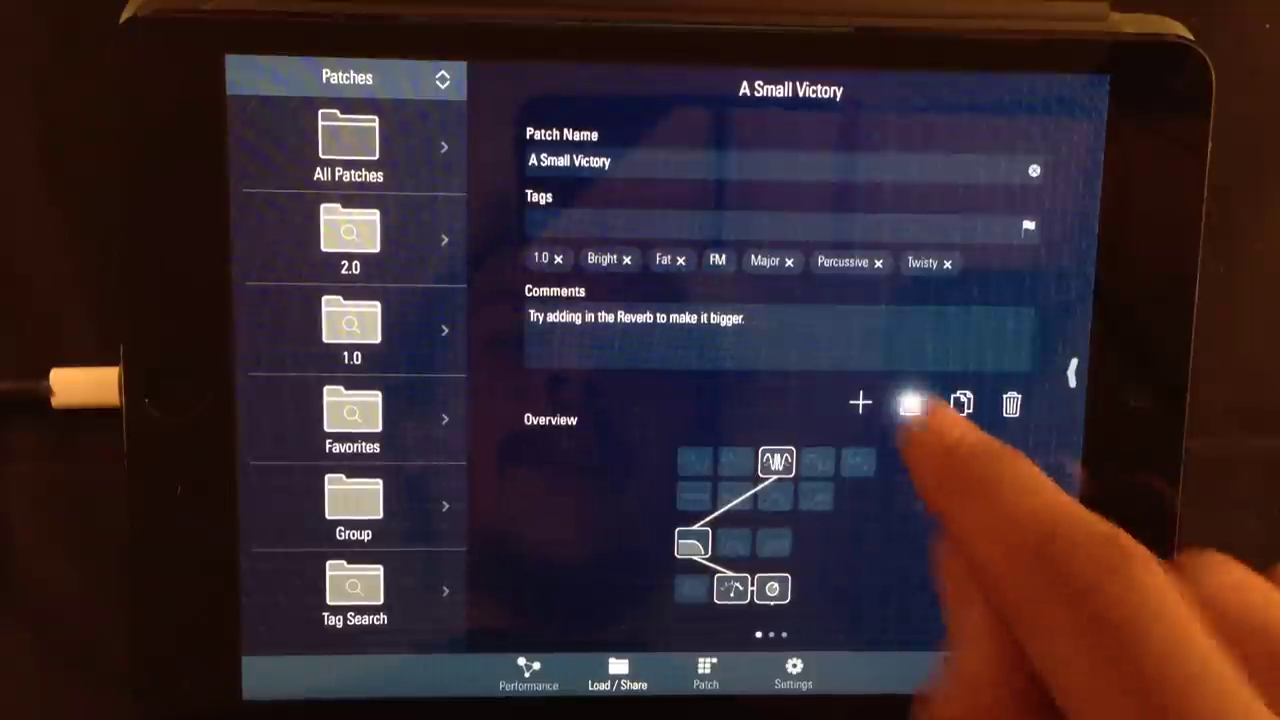
- Load A Small Victory copy and scroll through its tags, comments and modules
click(910, 404)
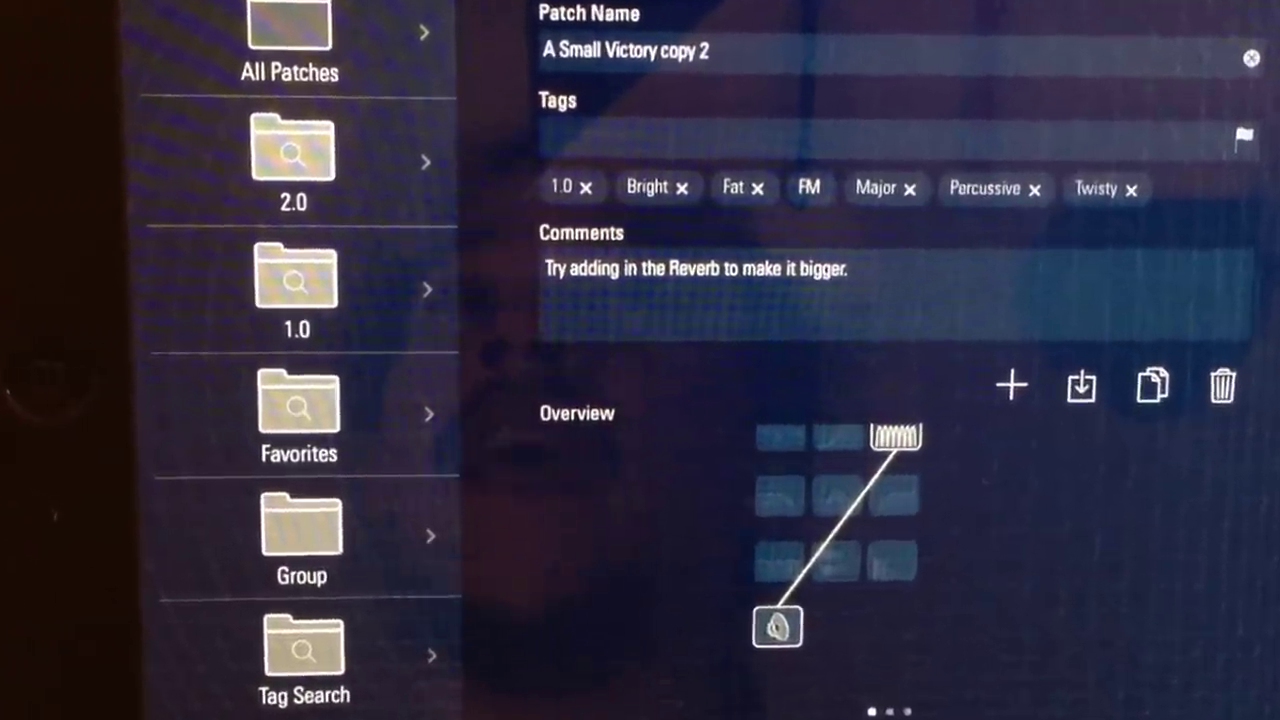
scroll(down, 3)
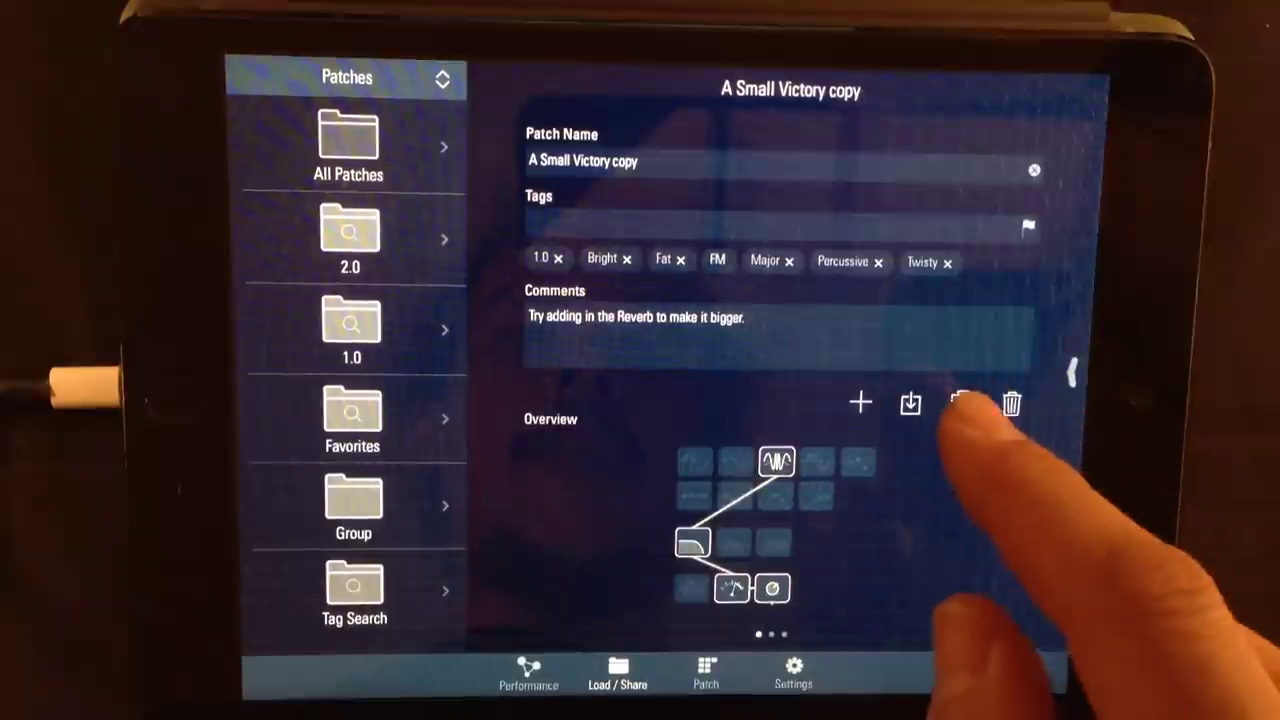
- Duplicate the current patch into A Small Victory copy 2, then return to the original
click(960, 403)
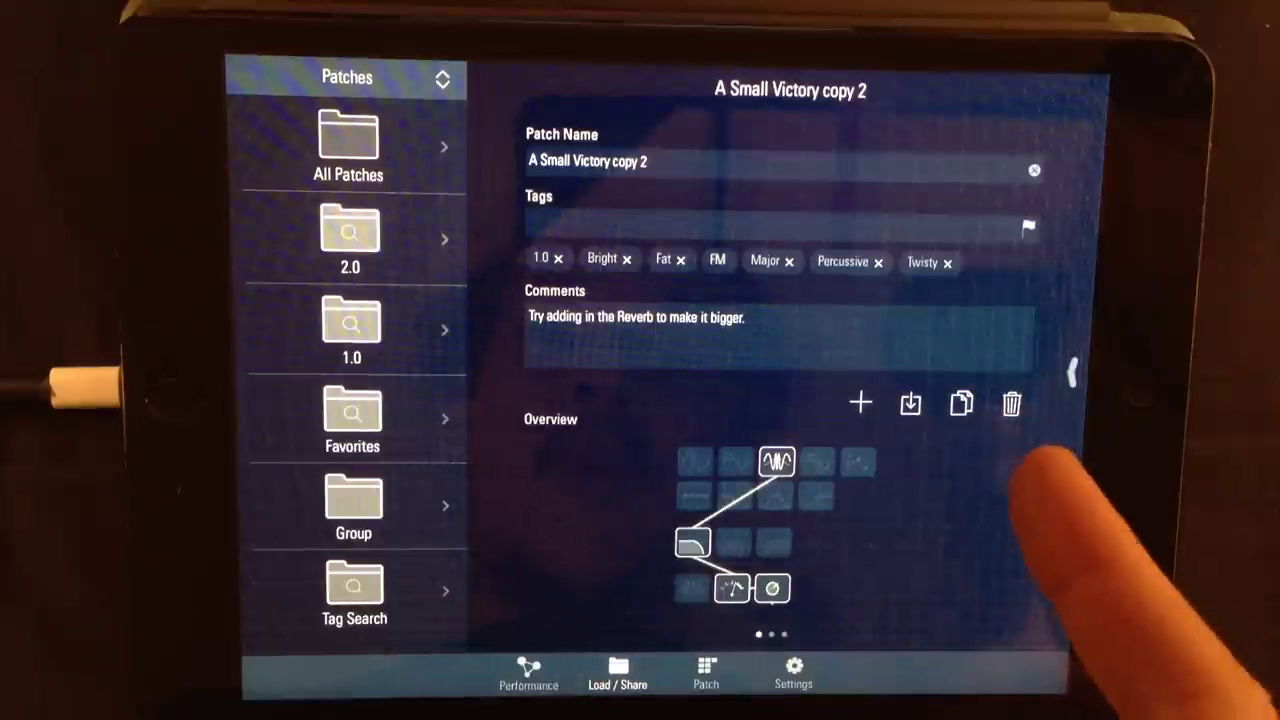
click(1011, 403)
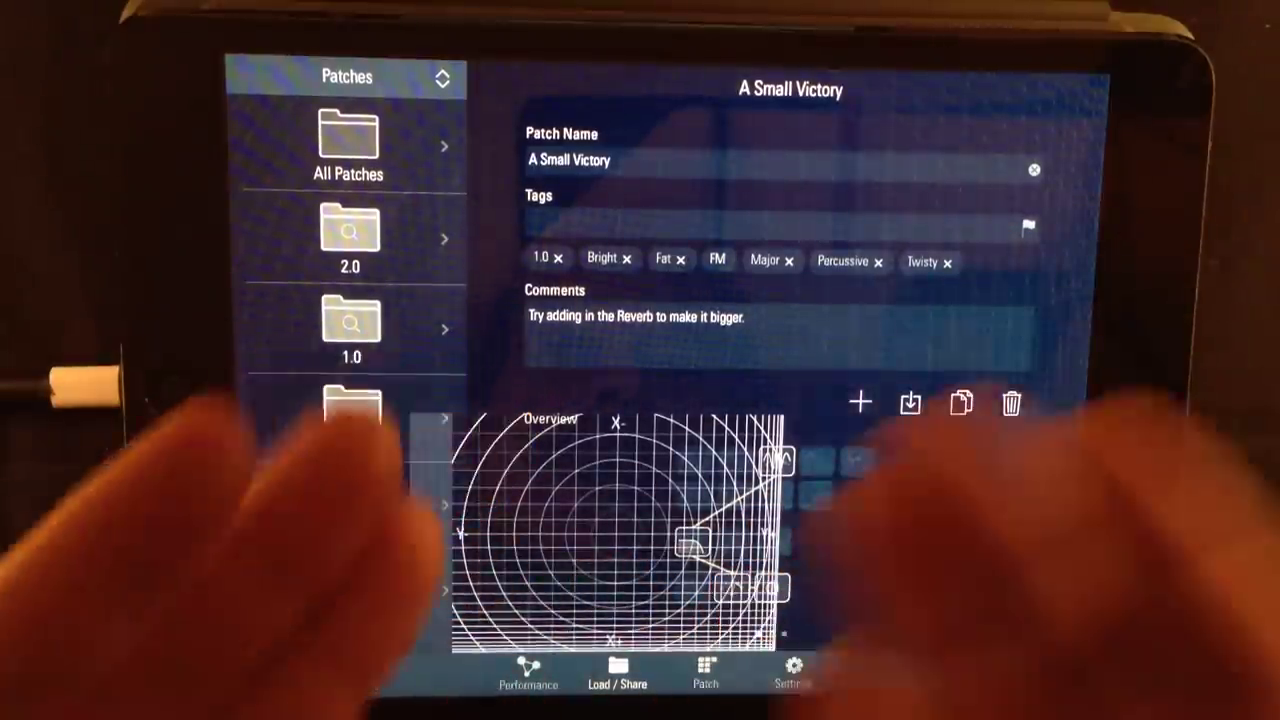
- View the patch editor's oscillators, filters, amp and pan, then move to general settings
scroll(down, 3)
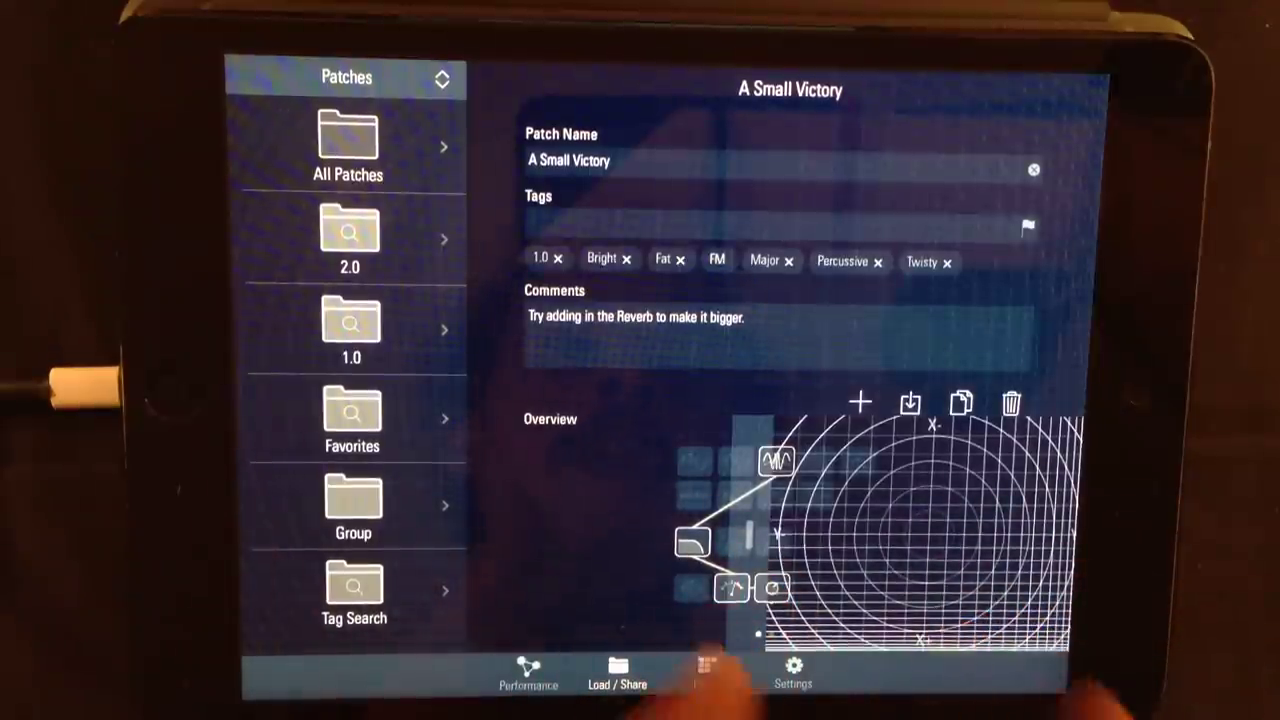
click(705, 670)
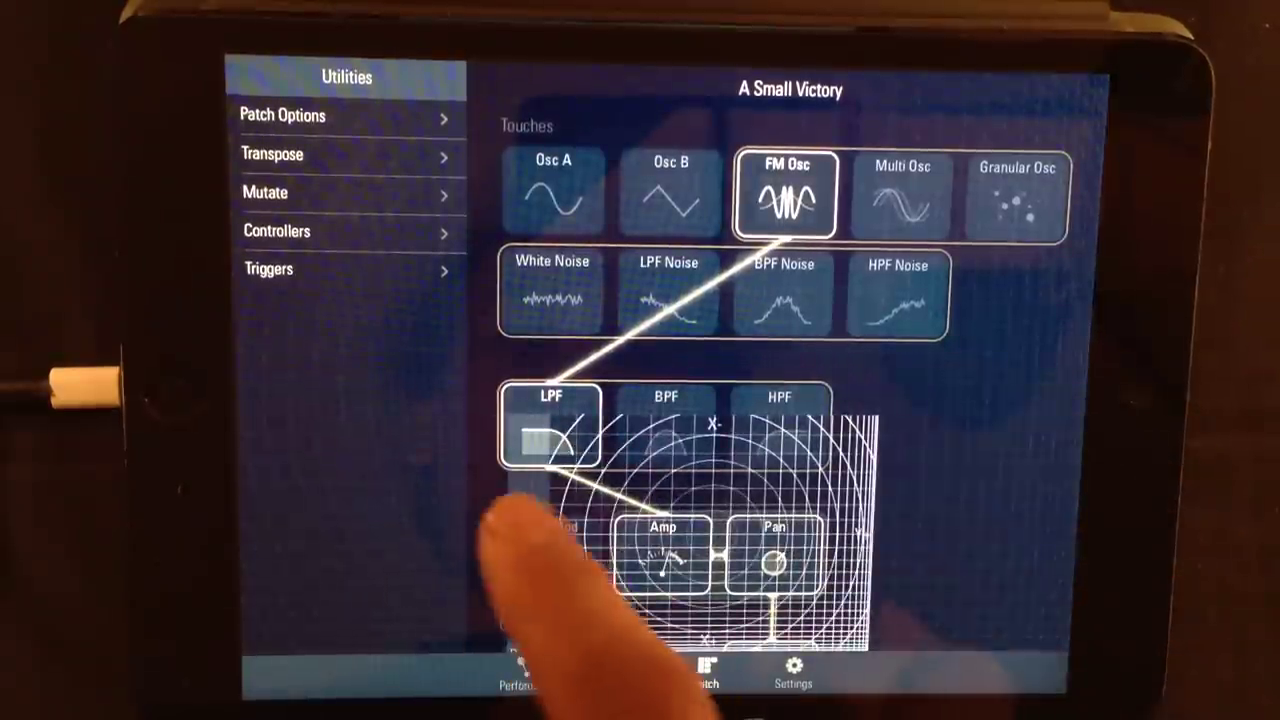
click(793, 670)
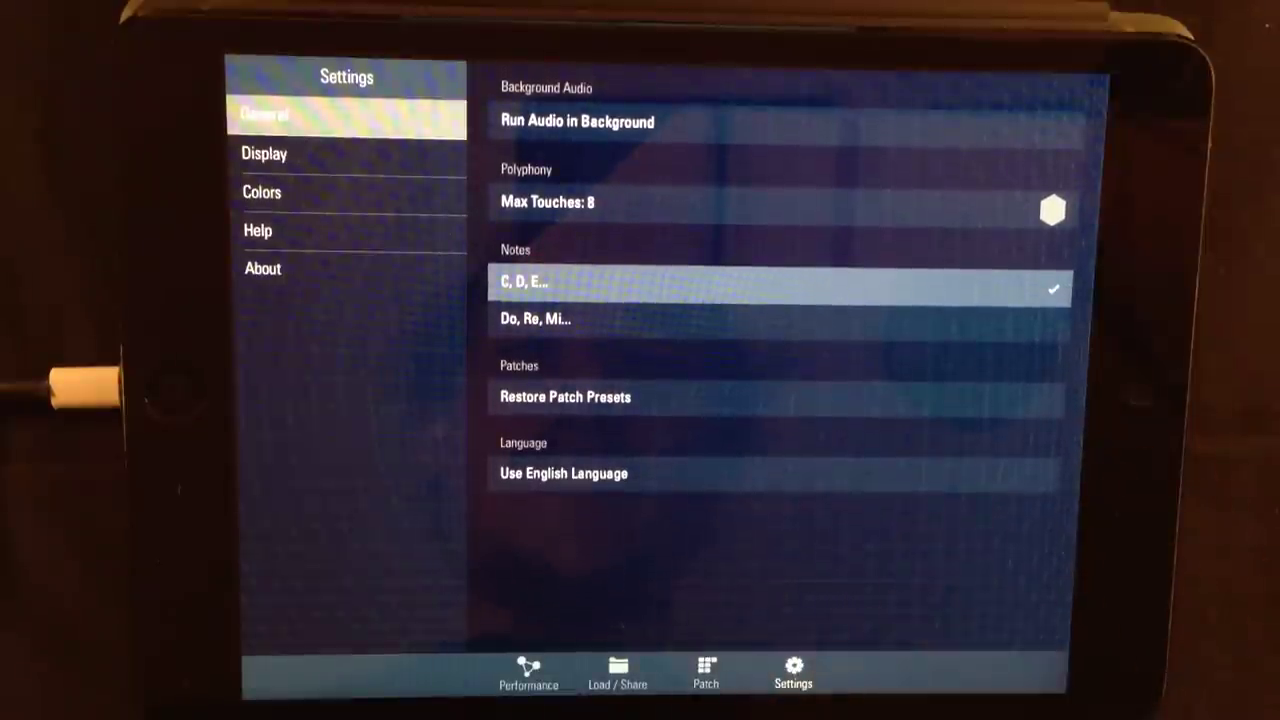
- Leave settings for the performance surface, then bring up the patch library organizer
click(528, 673)
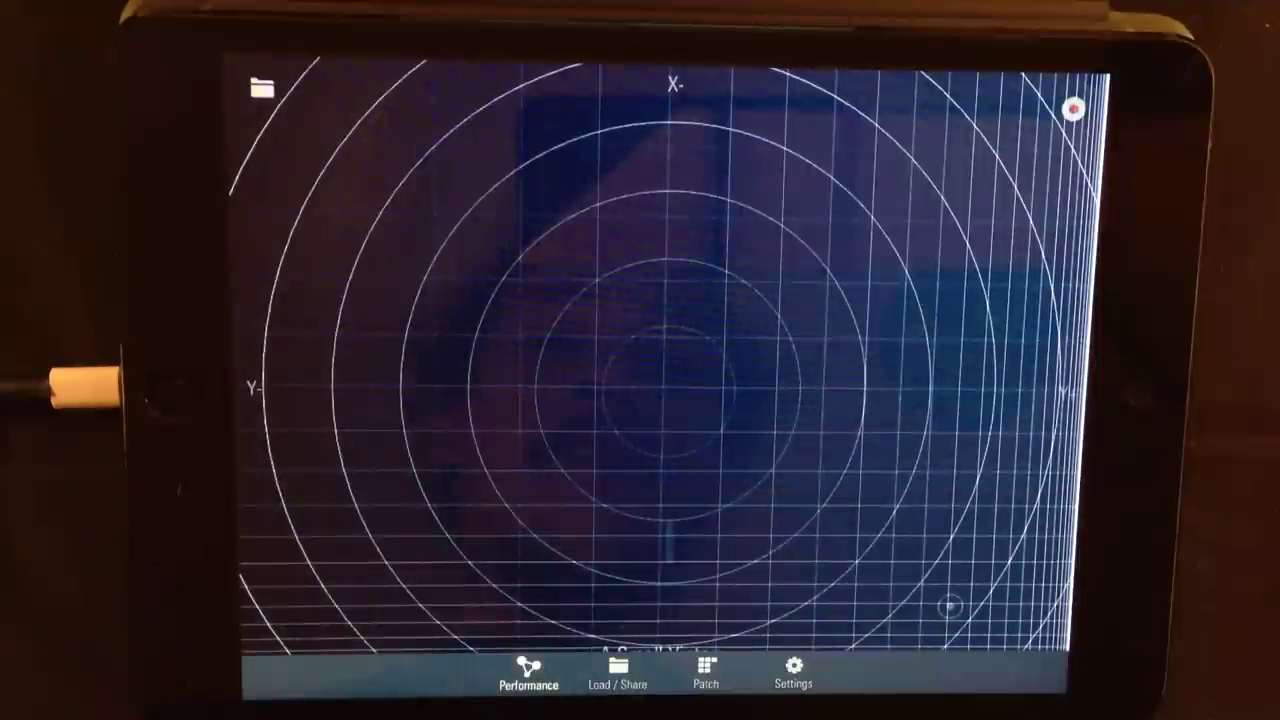
click(617, 672)
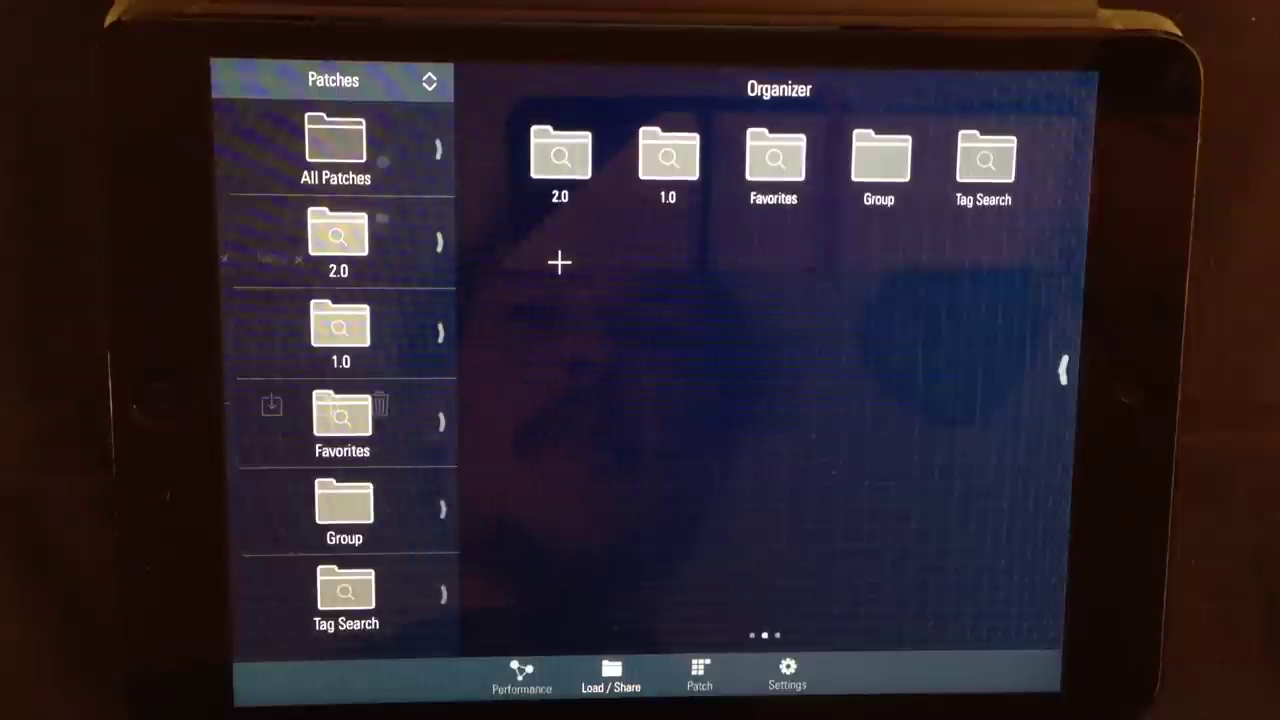
- Show All Patches beside the Organizer, listing A Small Victory and its two copies
click(558, 263)
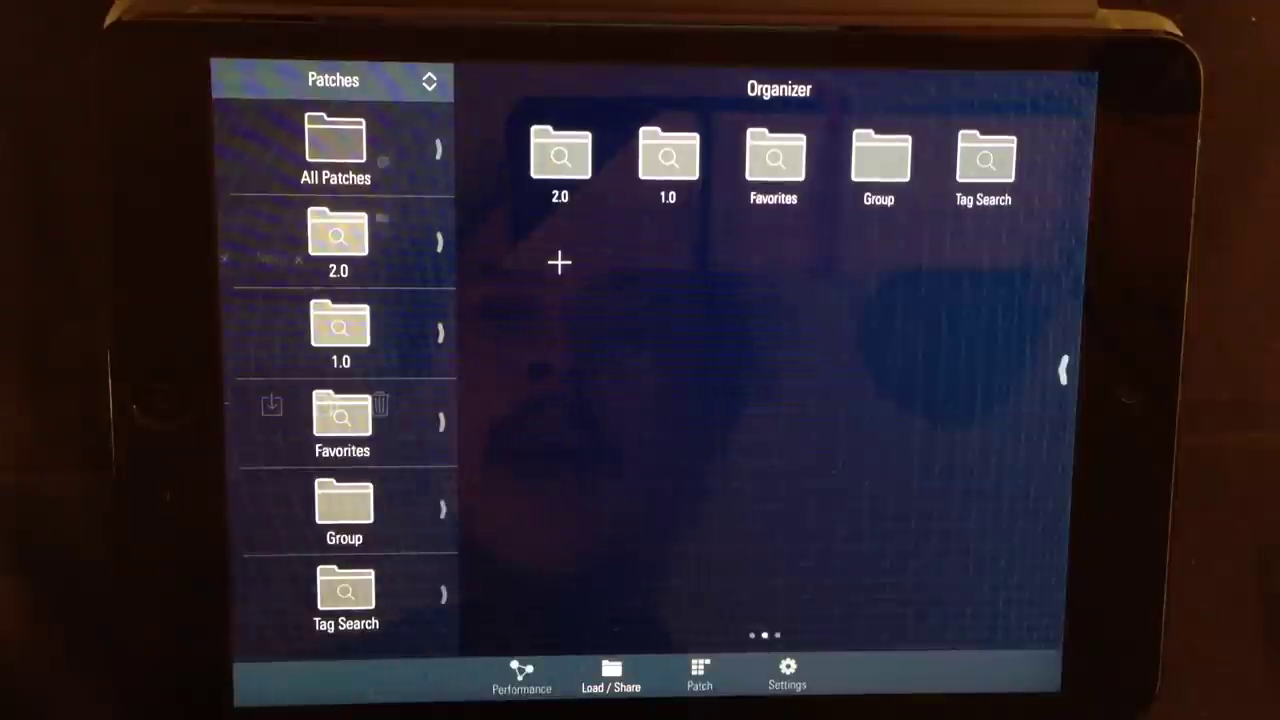
click(335, 150)
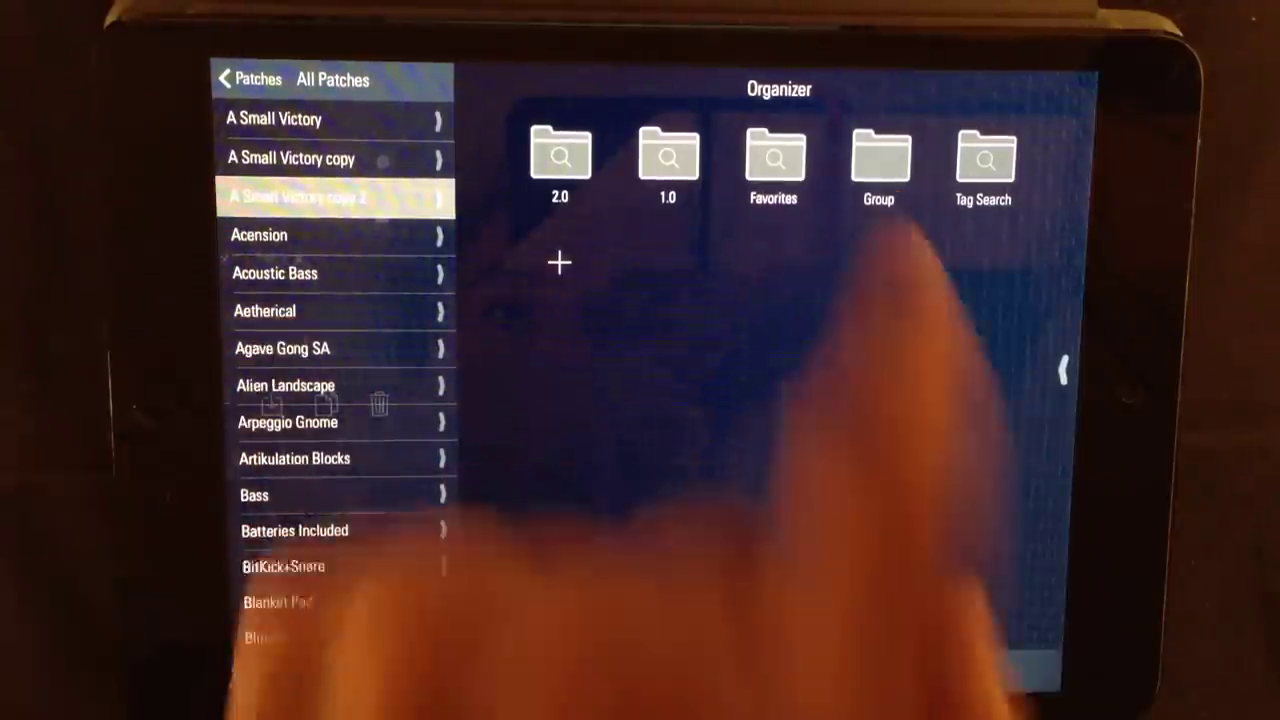
- Add a Group folder, creating Group 1 in the Organizer
click(558, 263)
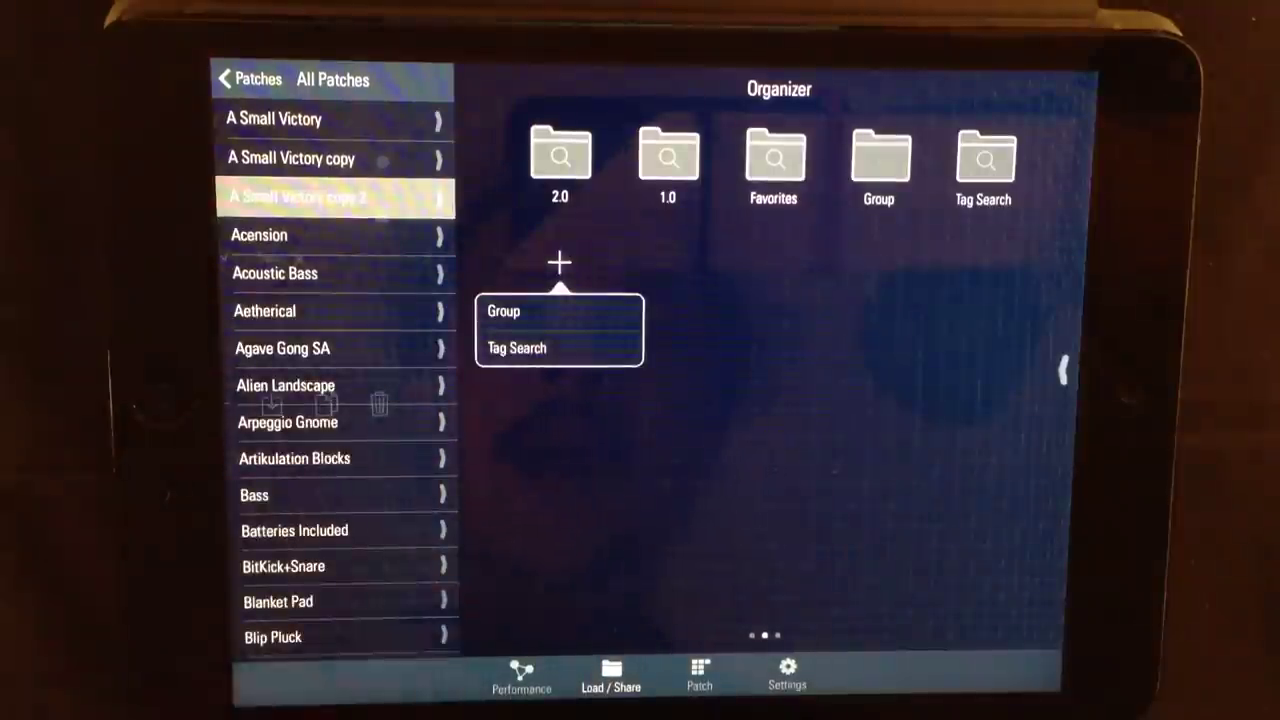
click(504, 311)
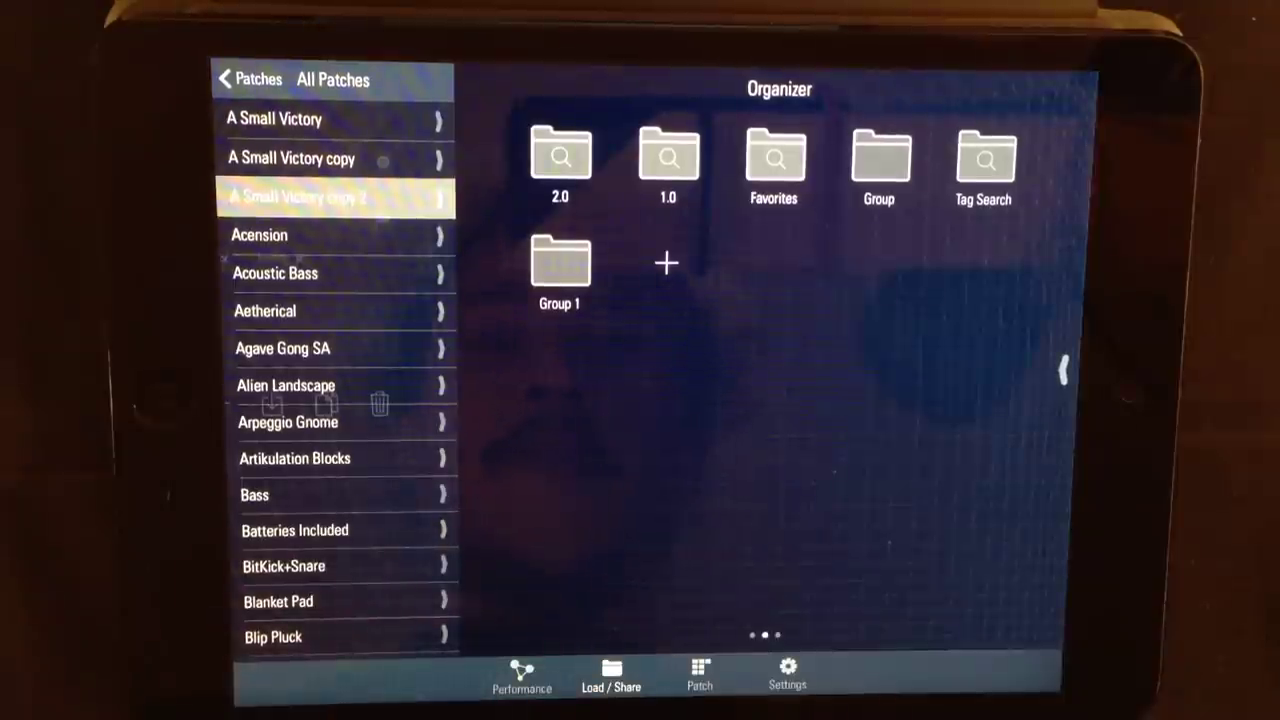
- Add a Tag Search folder to the Organizer and open its list of searchable tags
click(666, 263)
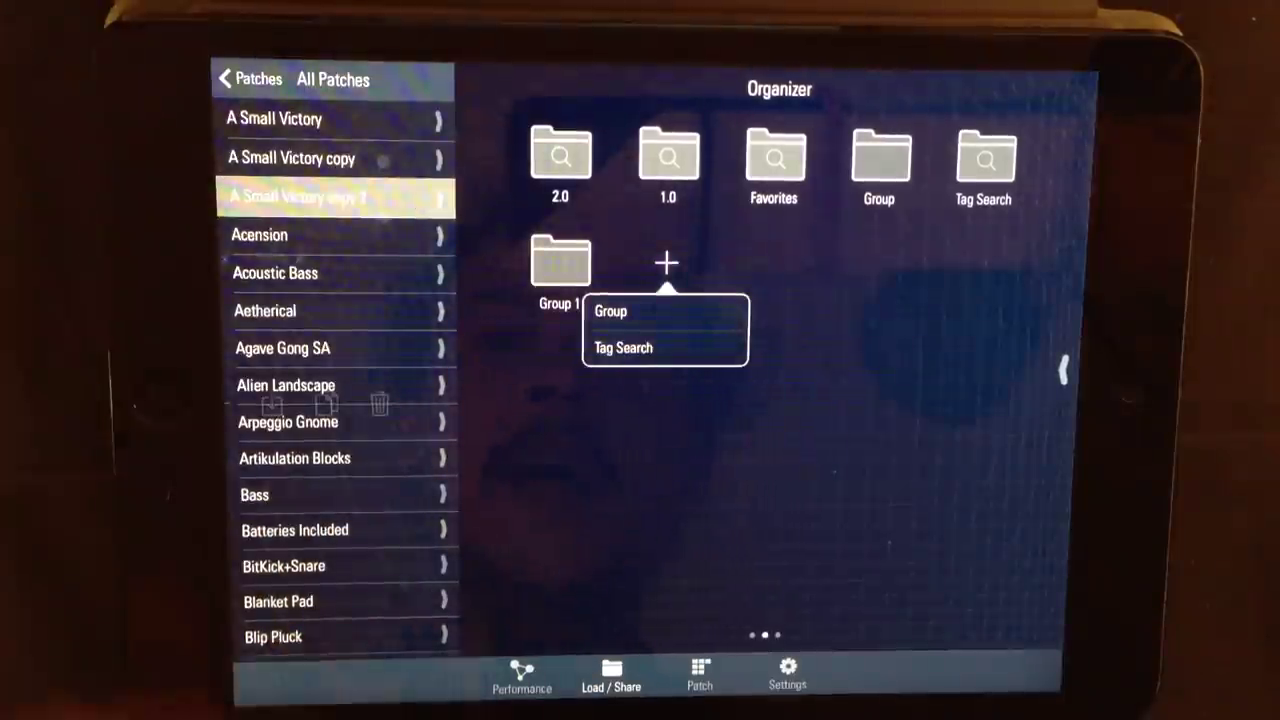
click(623, 347)
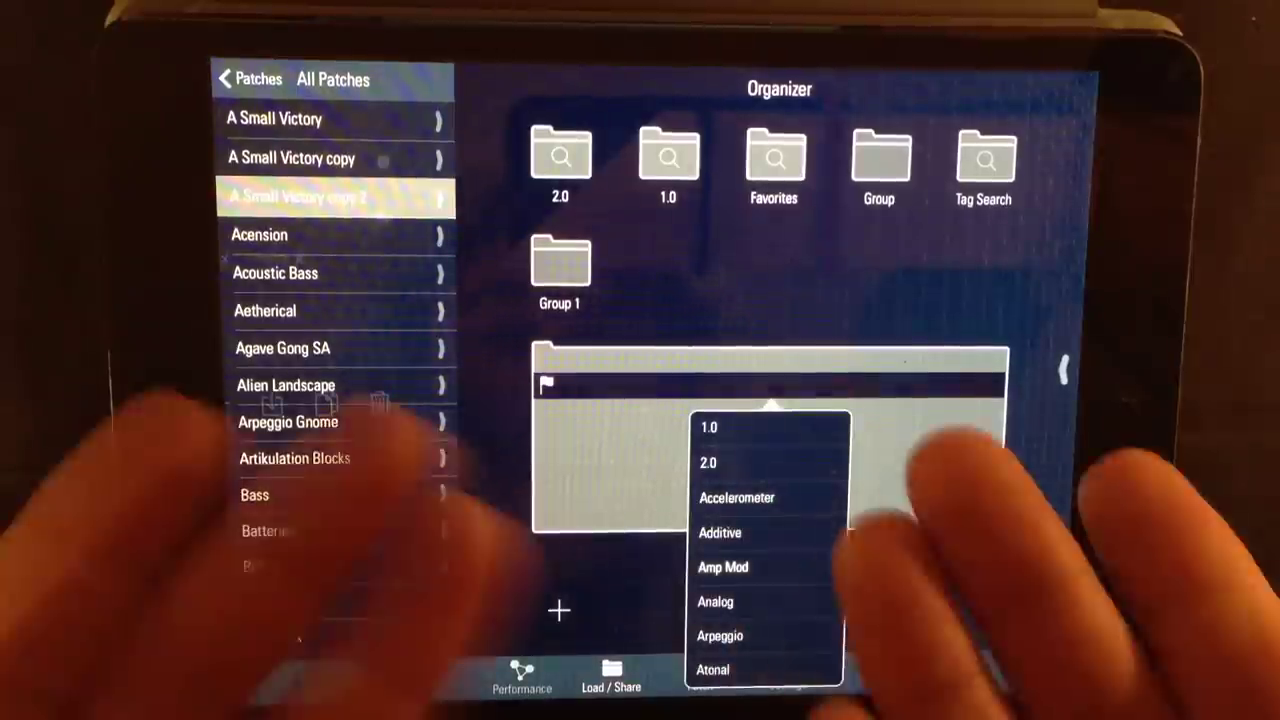
scroll(down, 3)
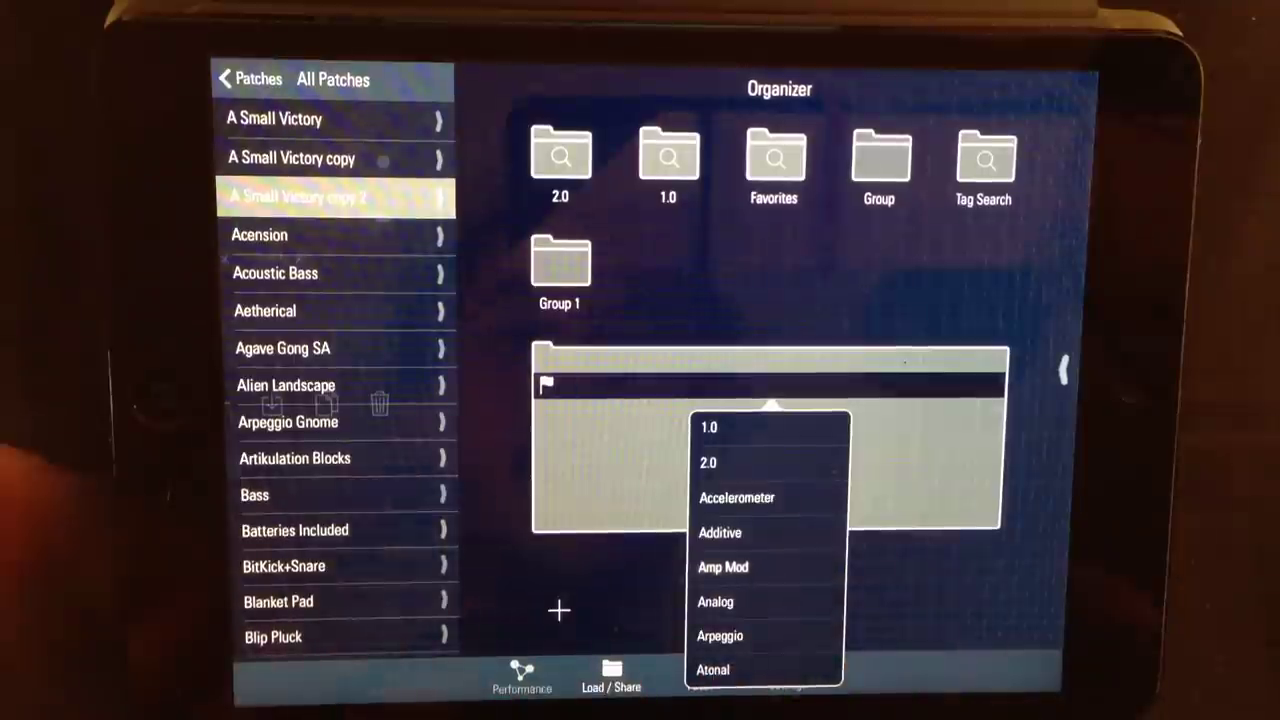
click(715, 601)
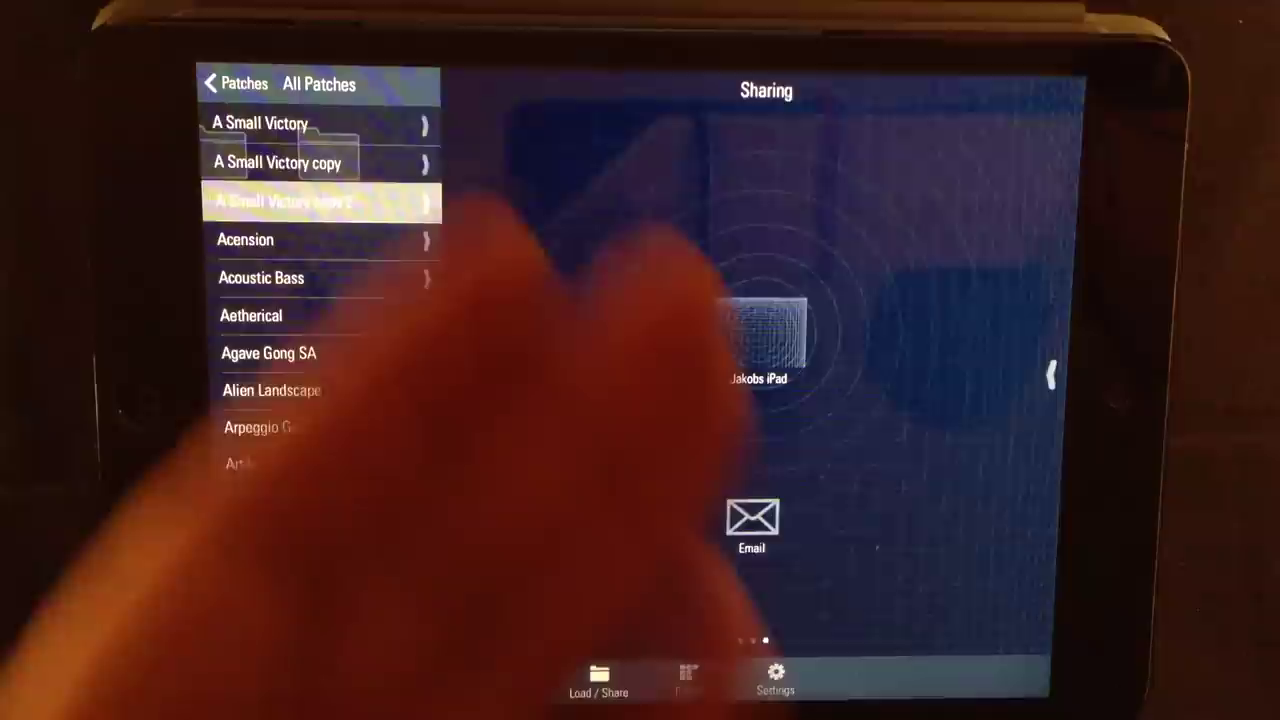
- Show the nearby-iPad and email sharing options, visit settings briefly, then return to Sharing
scroll(down, 3)
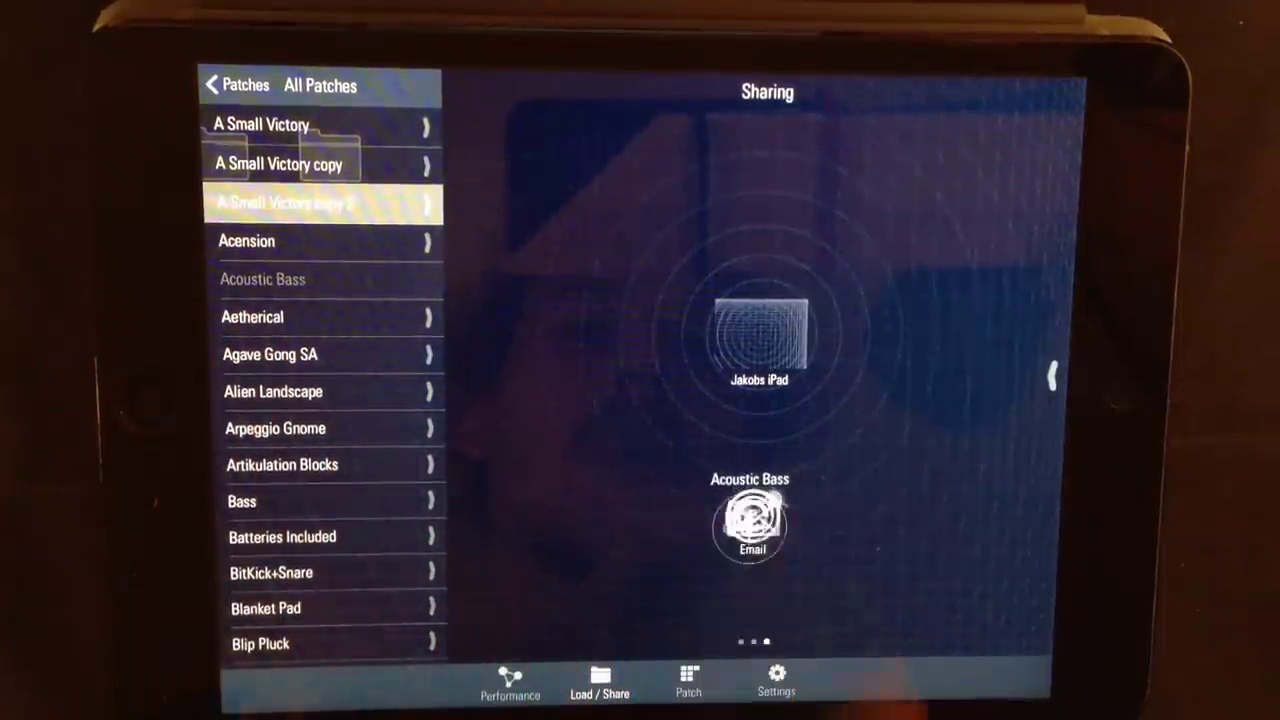
click(750, 525)
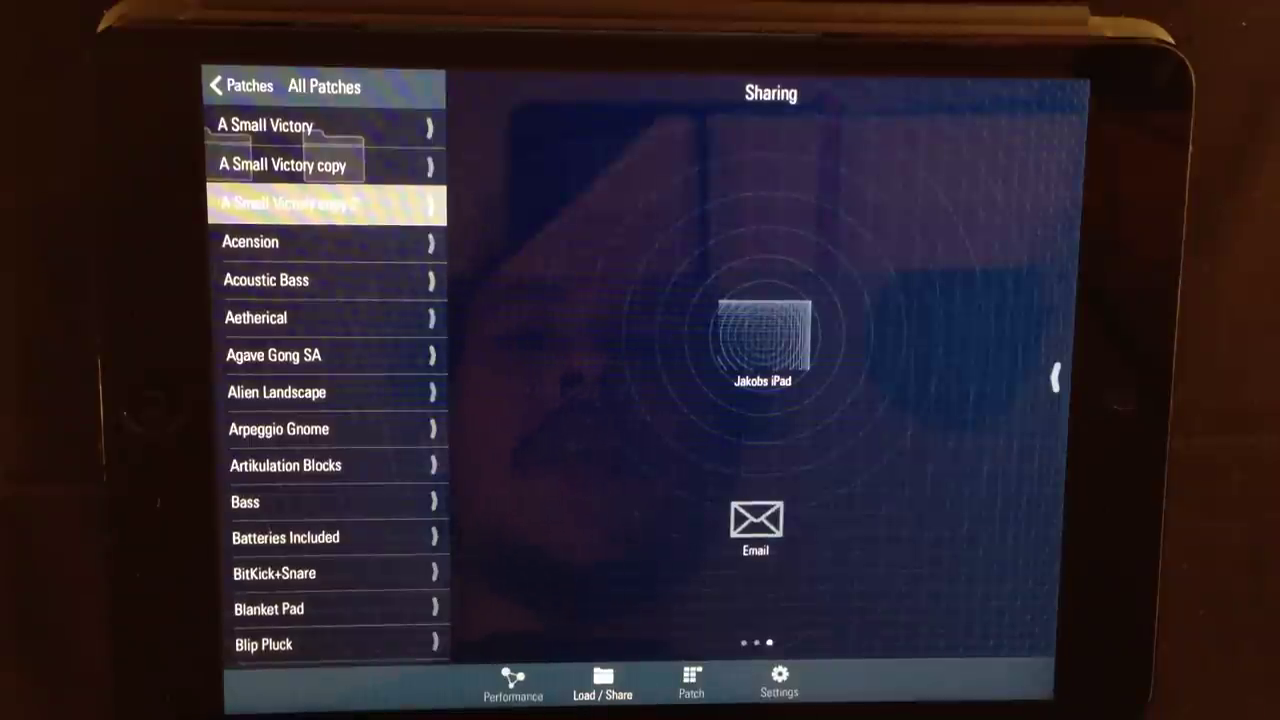
click(779, 680)
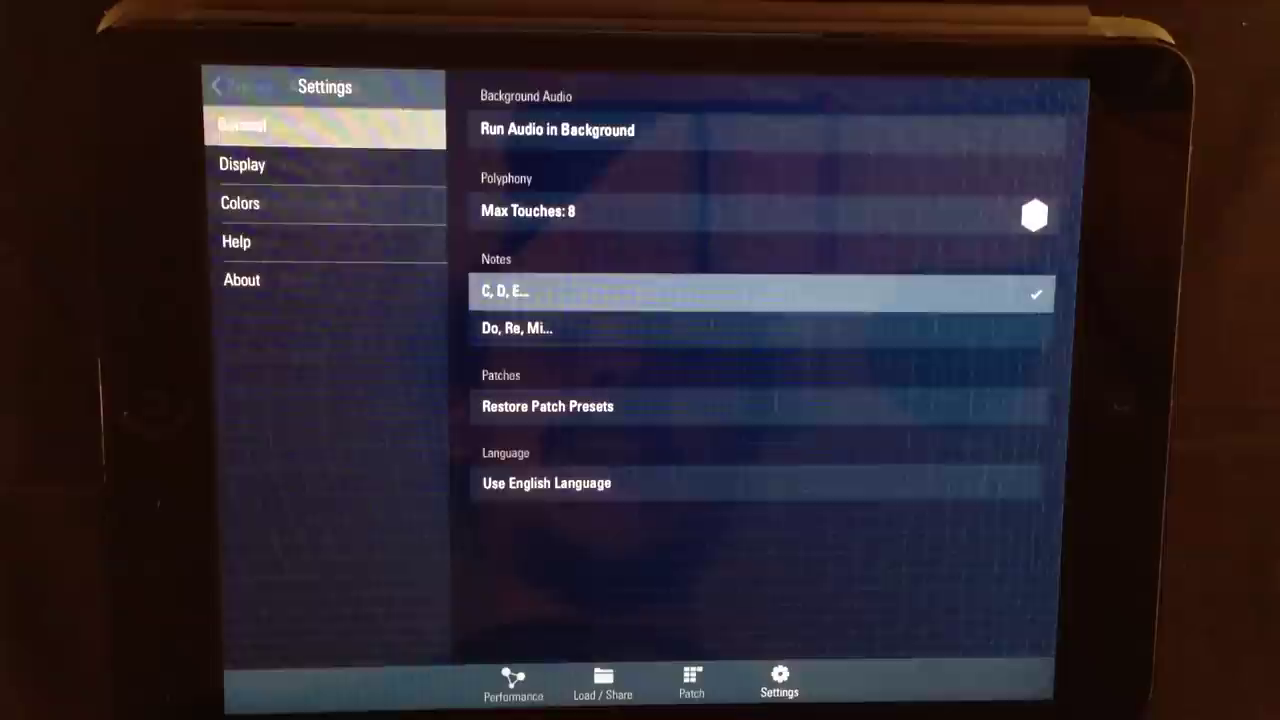
click(602, 683)
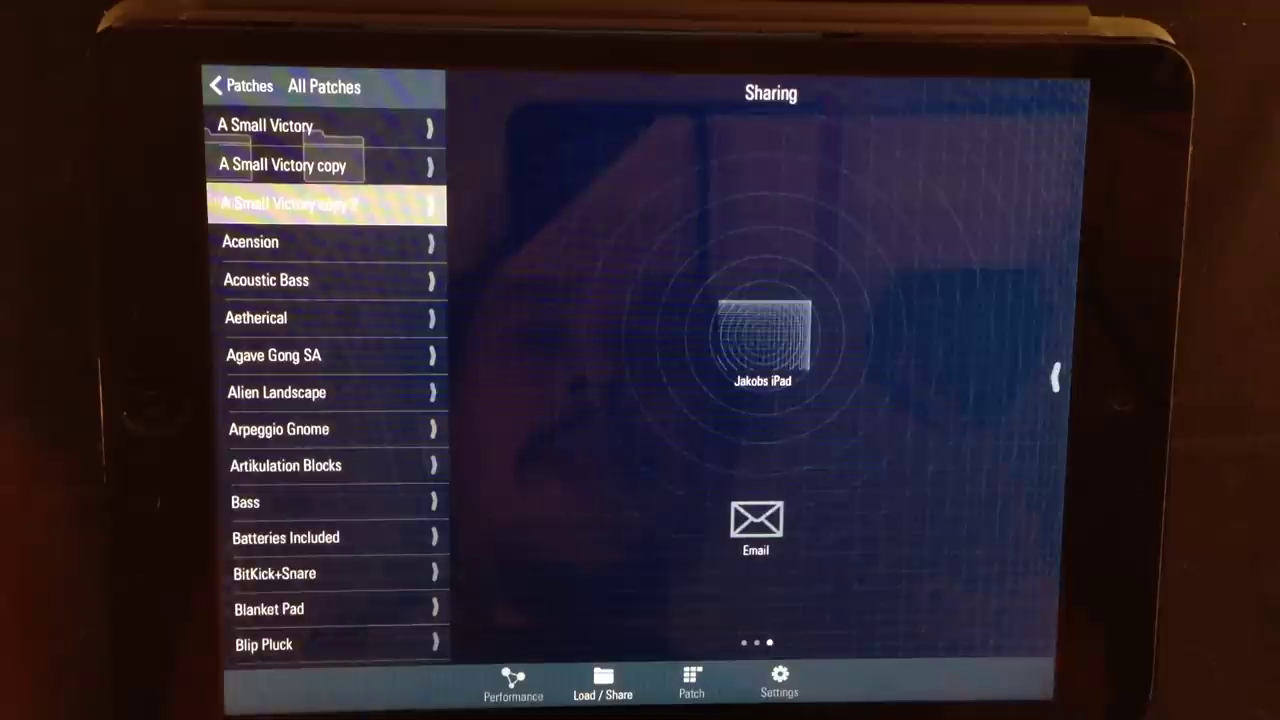